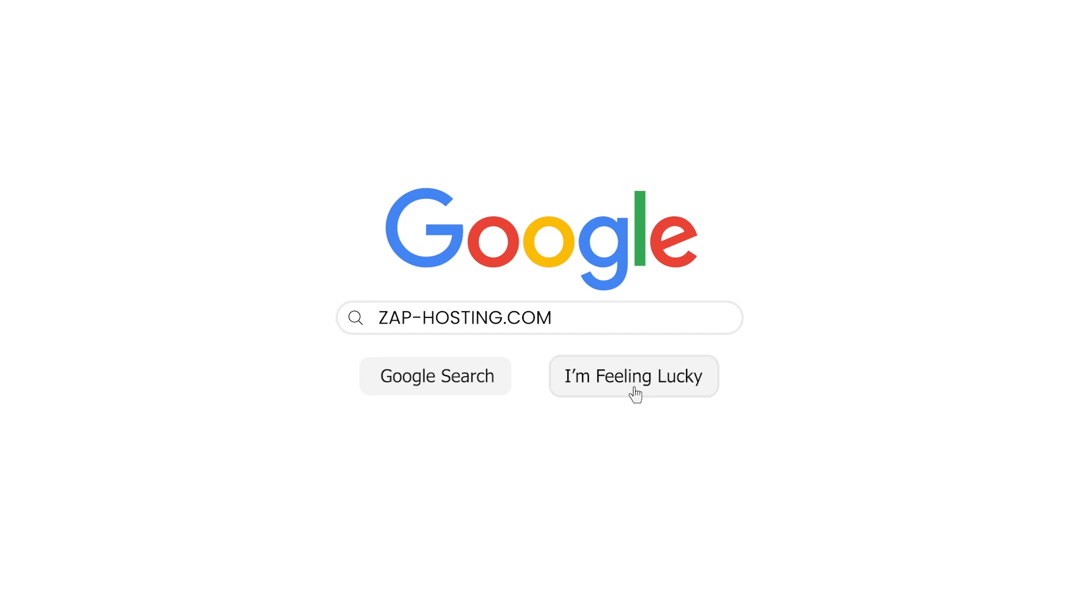
- Go to the ZAP-Hosting website and search it for 'Avorion'
left_click(633, 376)
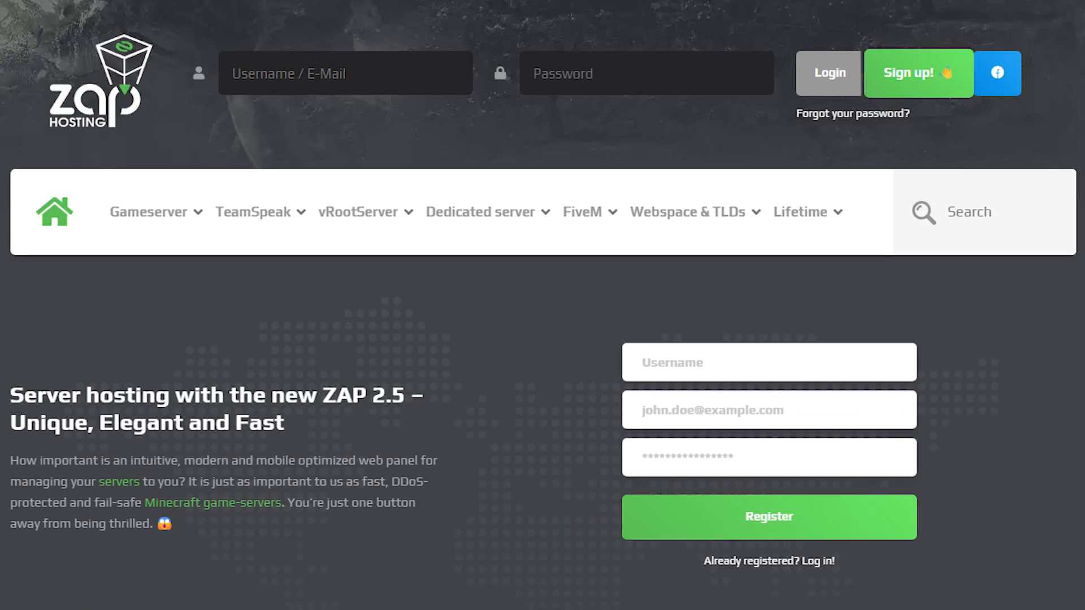
type("AVORIO")
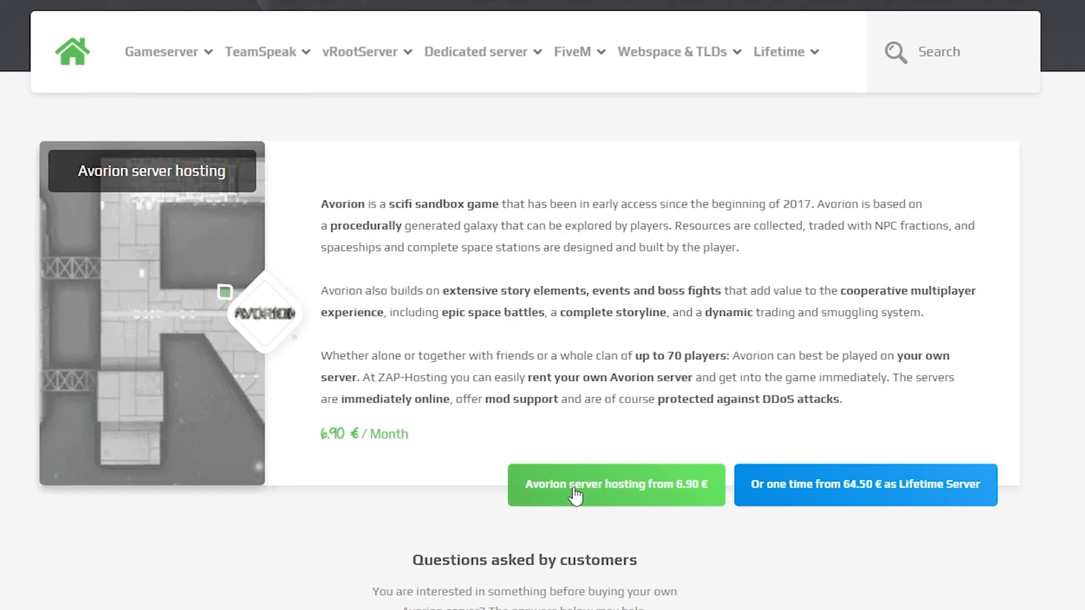
- Order Avorion server hosting from €6.90 and set the memory boost to 3 GB RAM
left_click(614, 485)
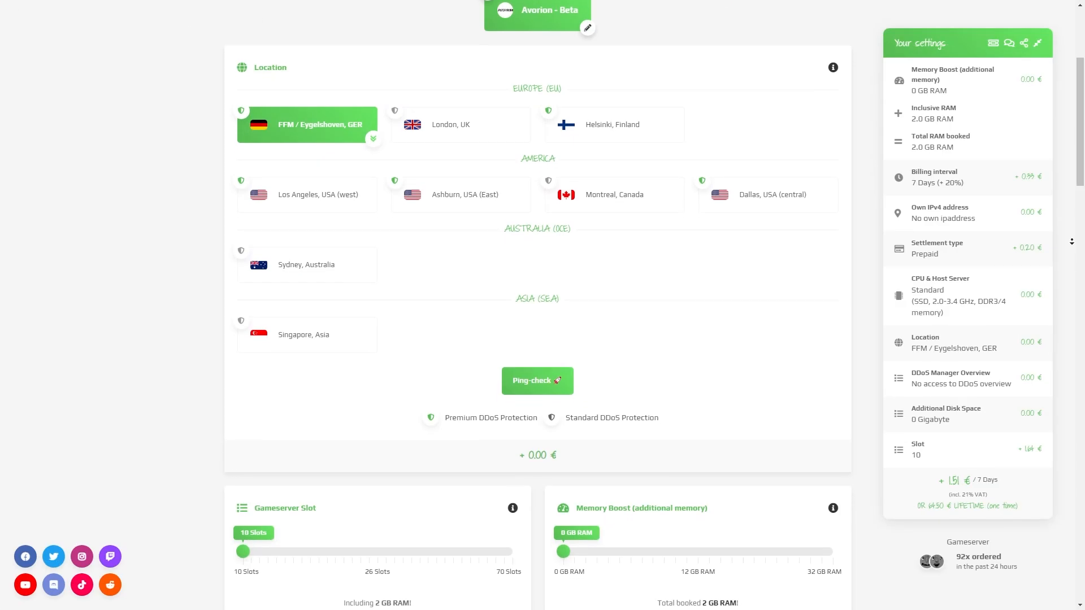
scroll("down", 3)
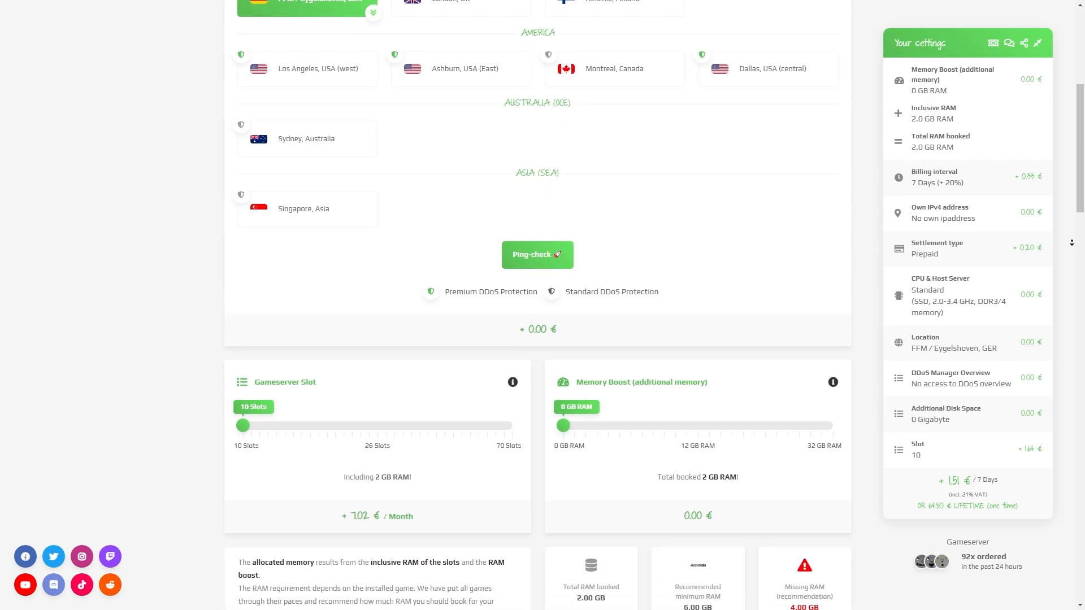
scroll("down", 3)
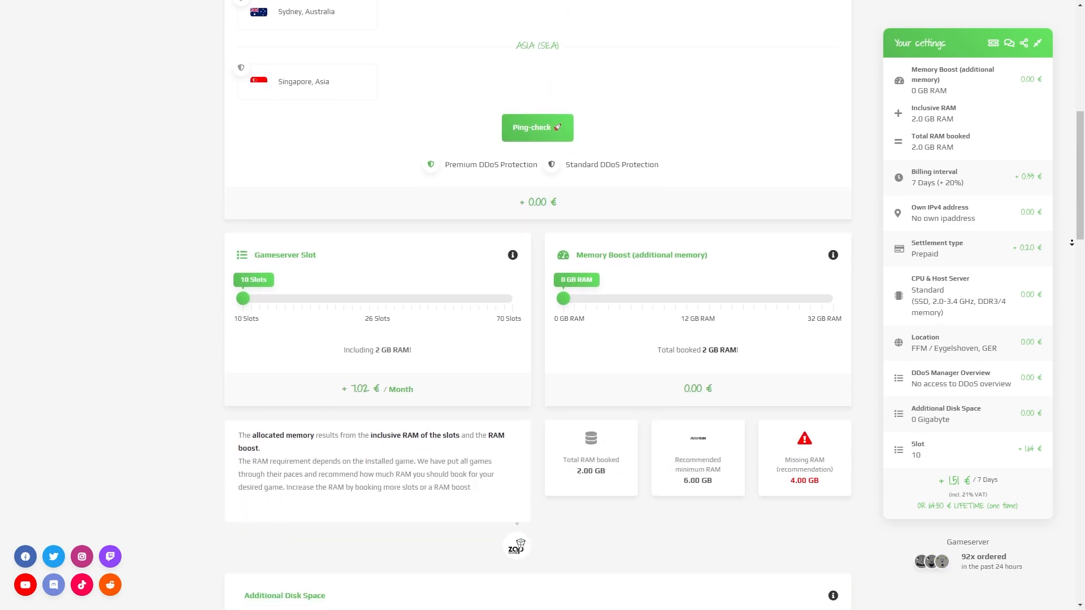
scroll("down", 3)
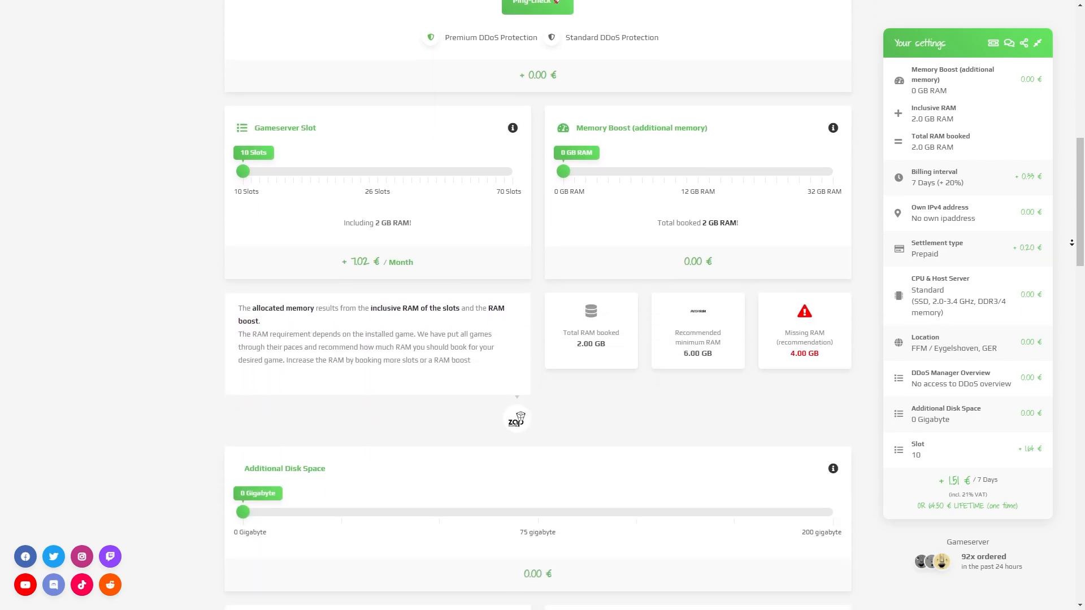
scroll("down", 3)
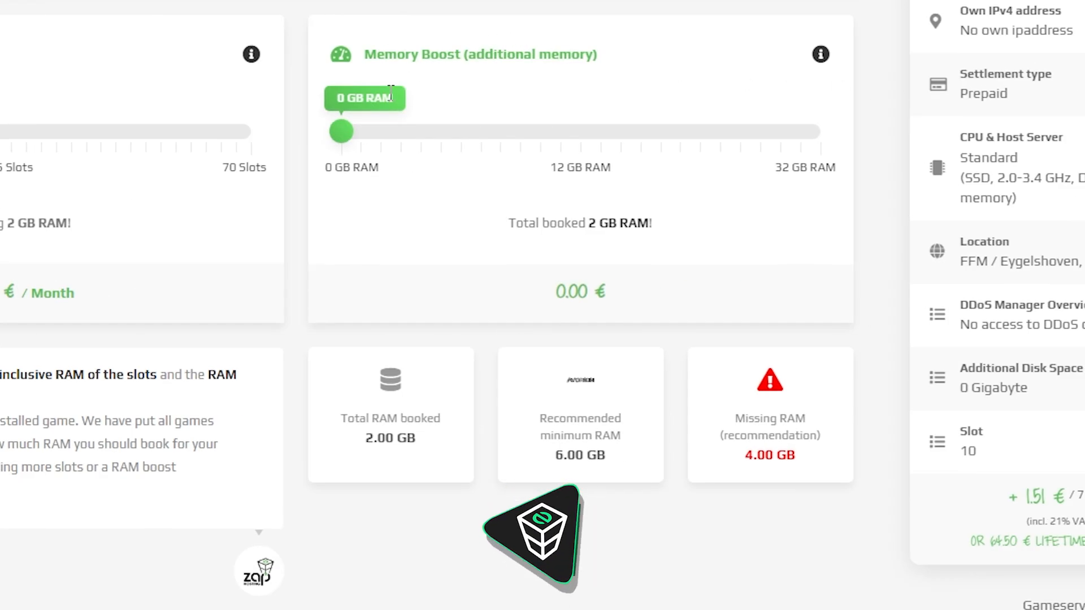
left_click_drag(340, 132, 398, 132)
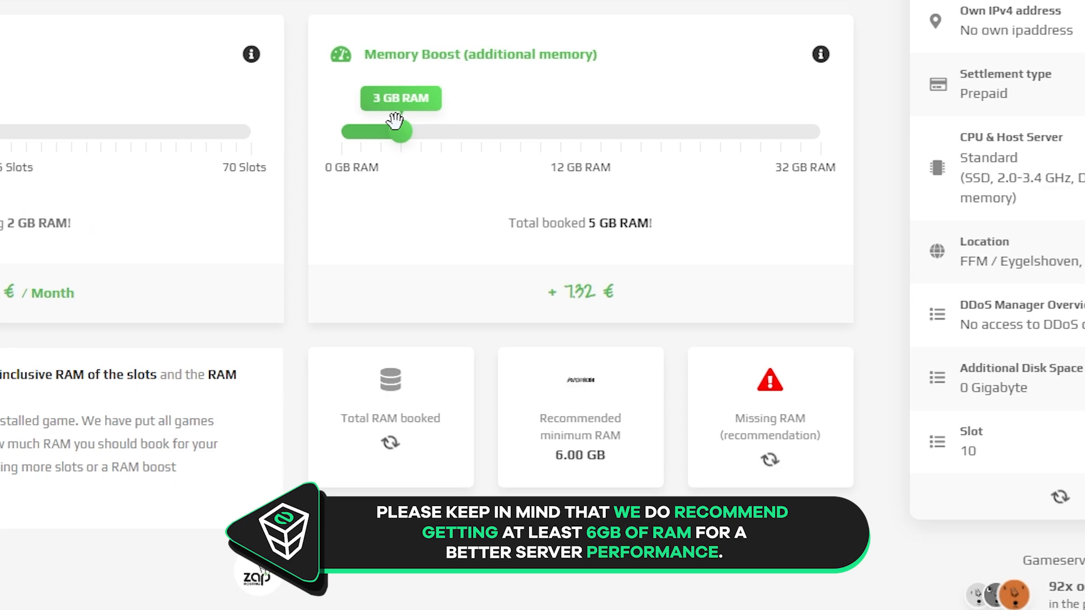
left_click_drag(398, 131, 422, 132)
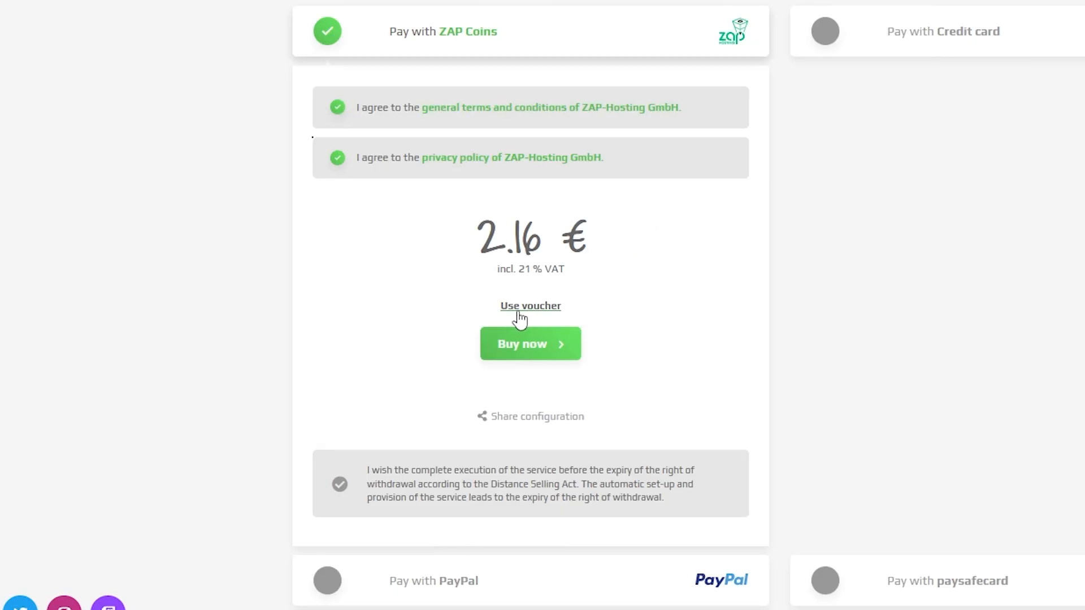
- Redeem the voucher code AVORION-30 on the order
left_click(530, 306)
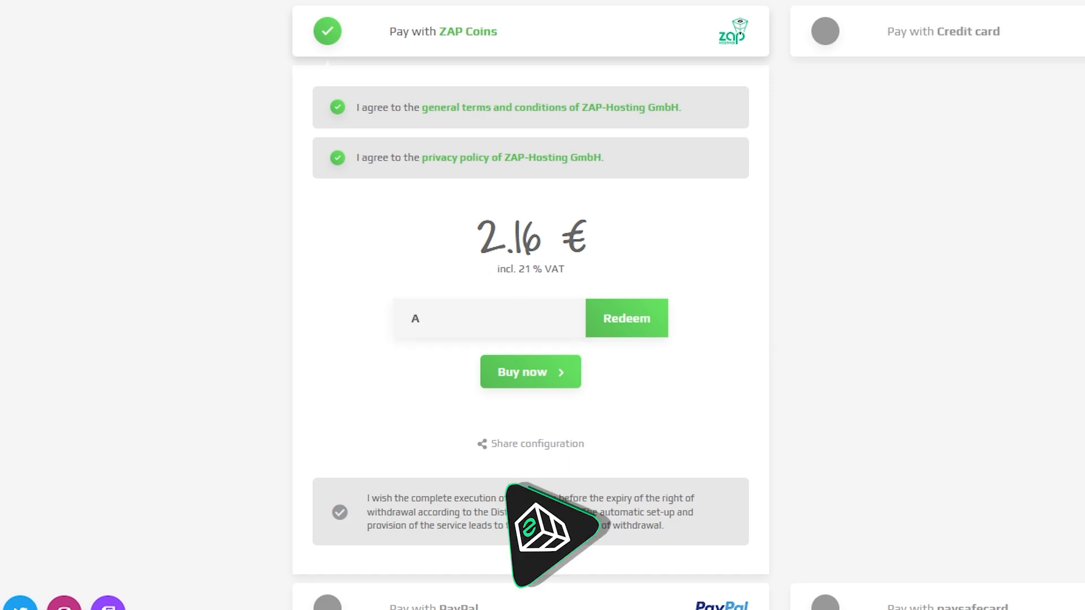
type("VORION-30")
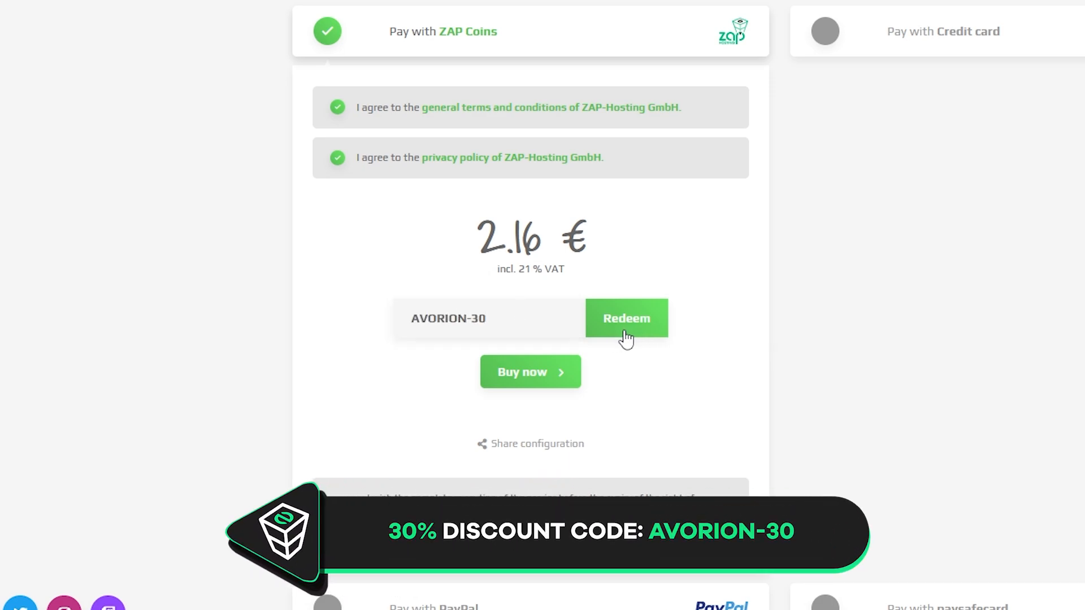
left_click(625, 318)
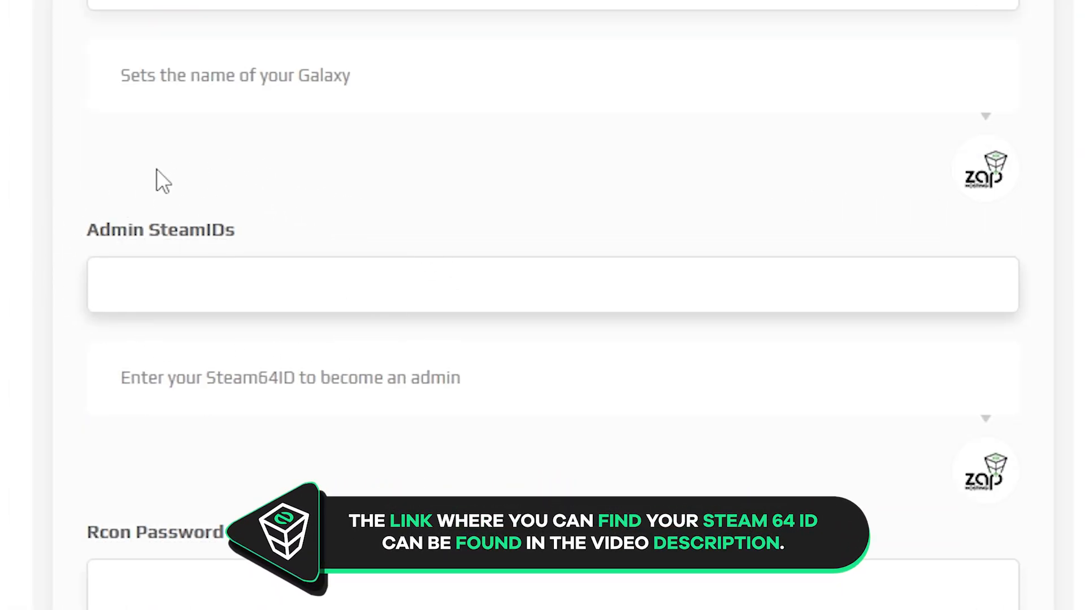
- Save the Avorion server settings and start the game server
scroll("down", 3)
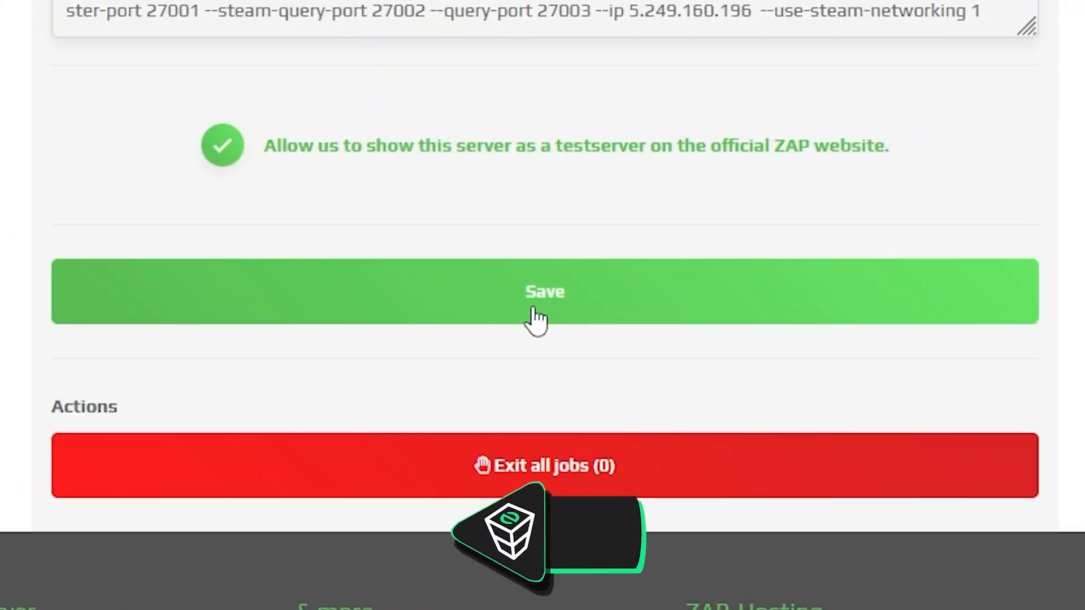
left_click(545, 292)
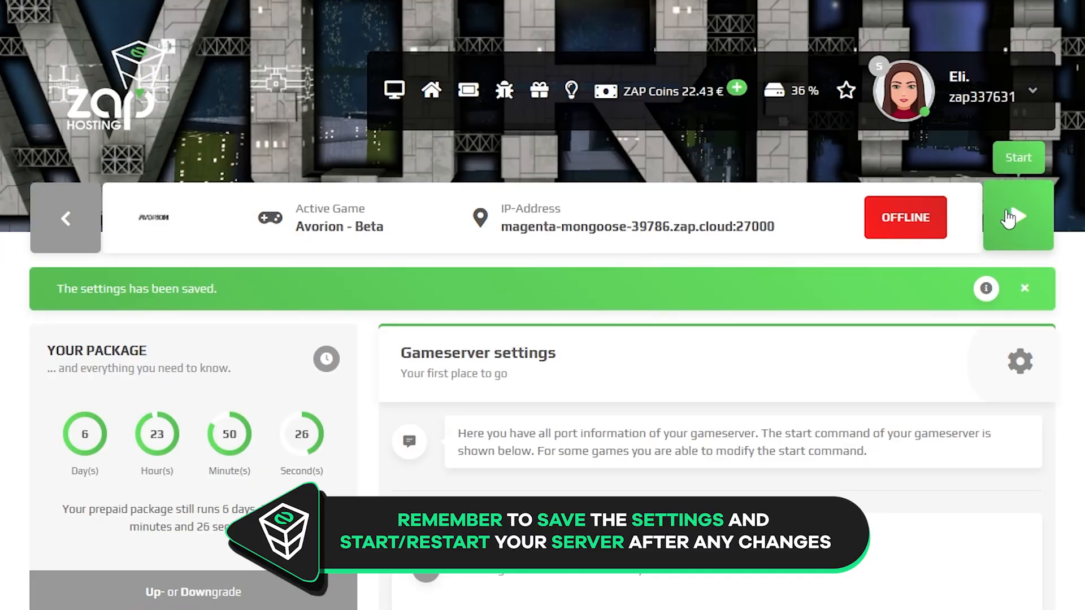
left_click(1017, 216)
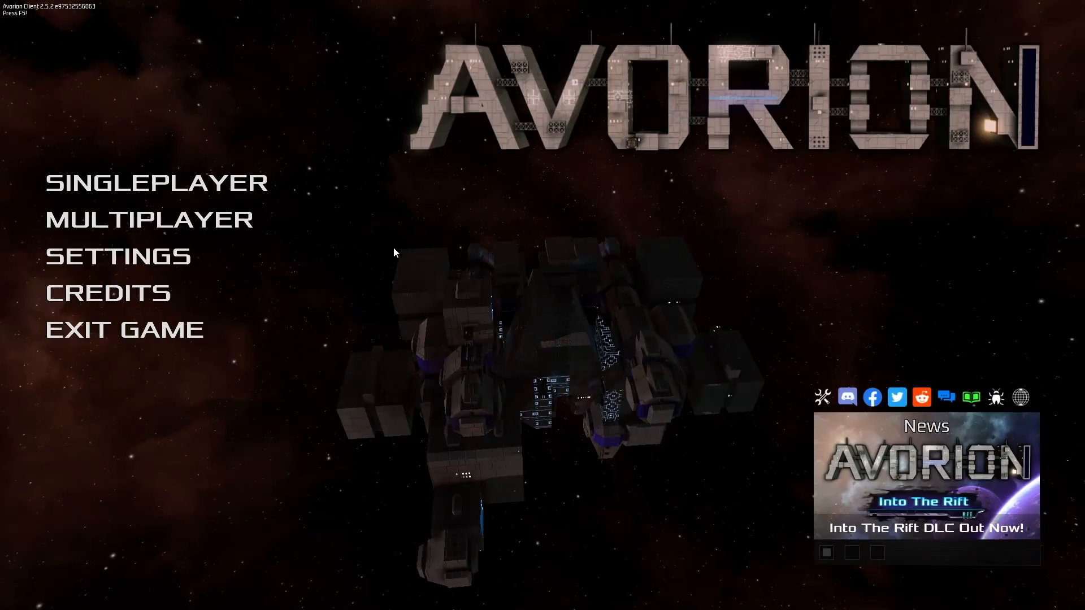
- Add the ZAP server as 'Eli' via Multiplayer > Join via IP and join it
left_click(148, 218)
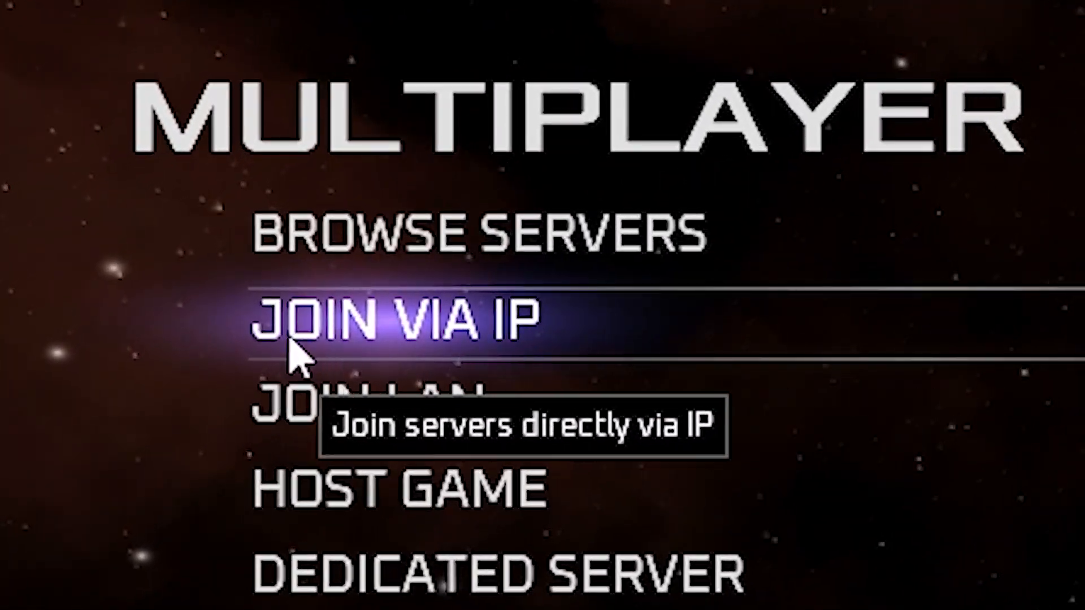
left_click(397, 322)
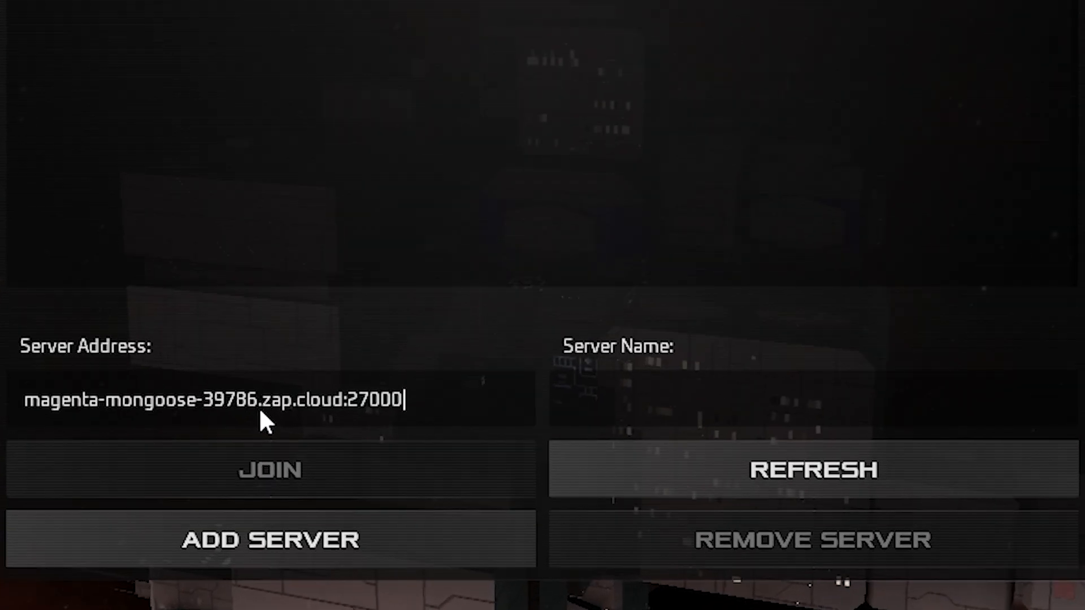
type("Eli ZAP Test")
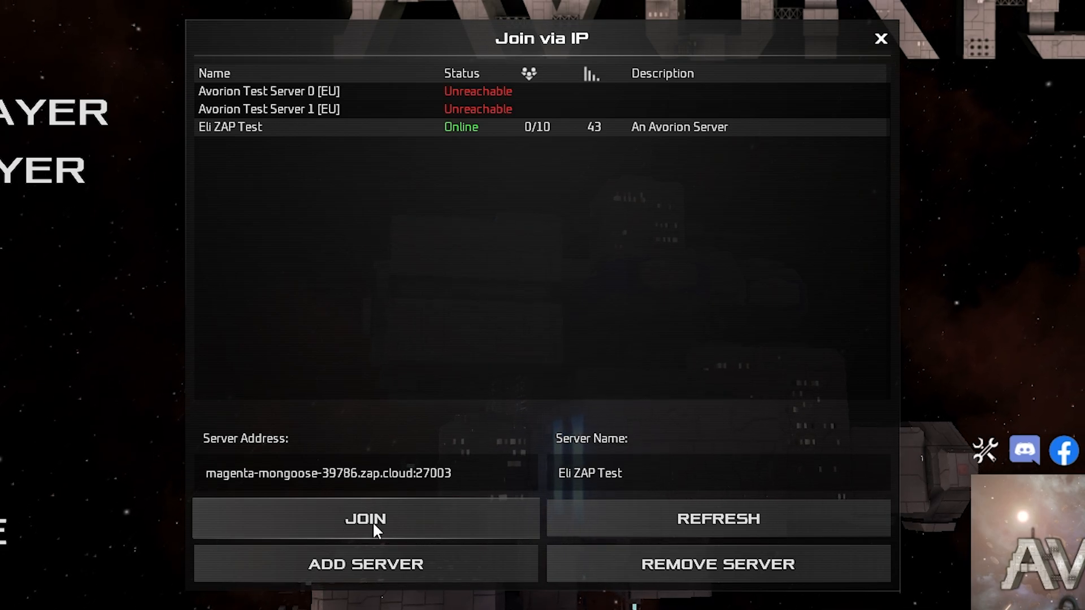
left_click(366, 519)
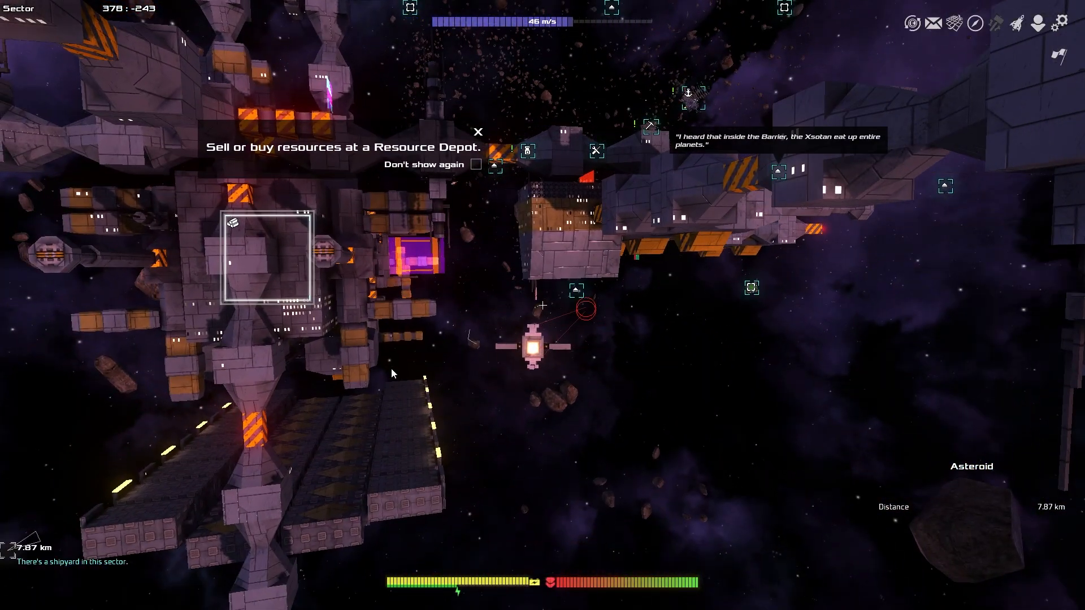
key("w")
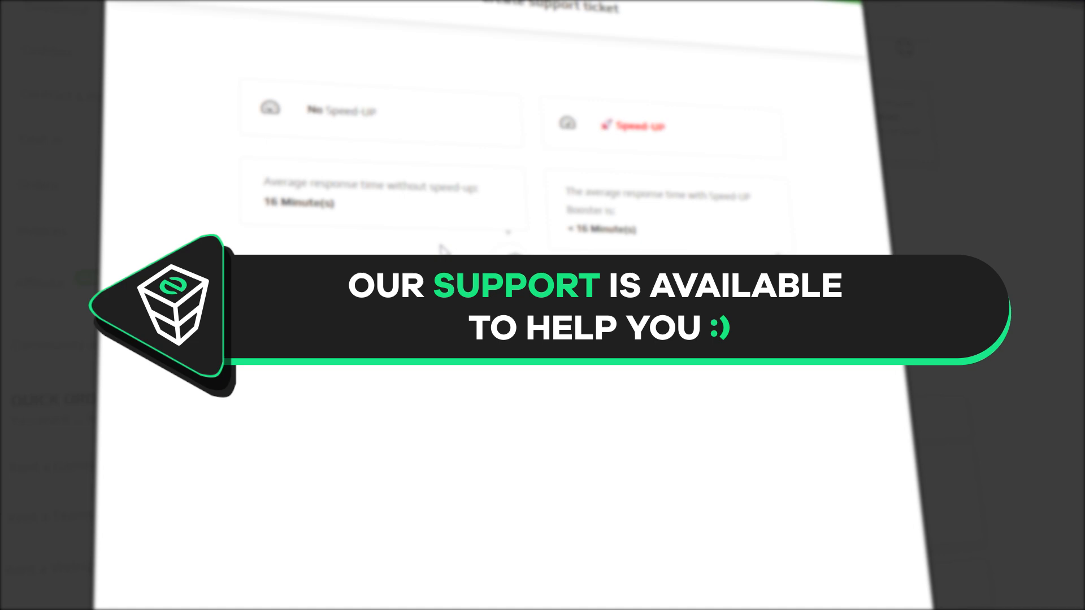
- Start a support ticket with No Speed-Up and browse the reference options
left_click(380, 111)
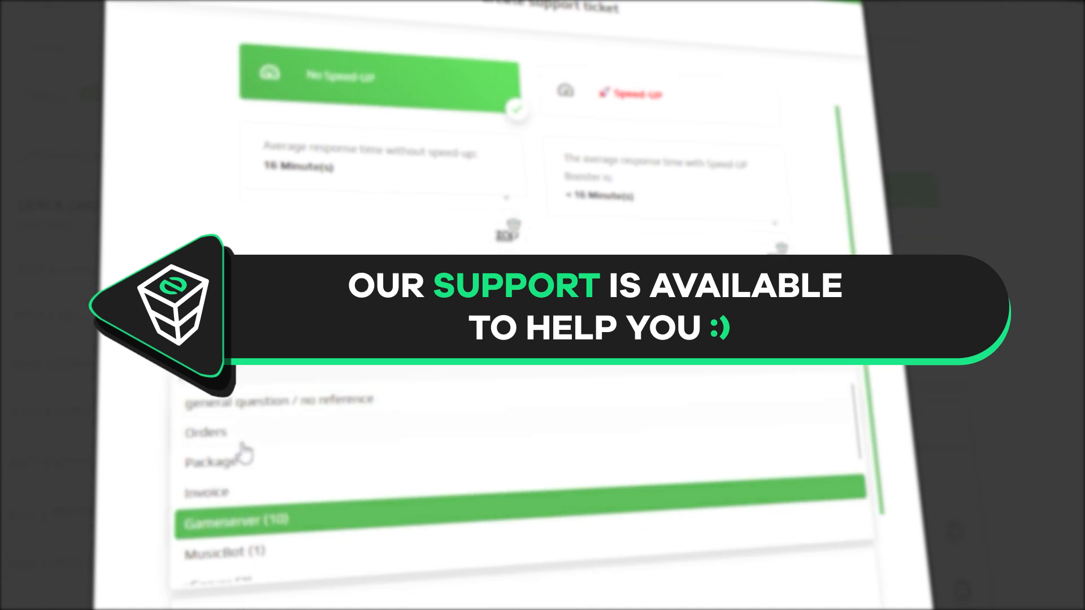
scroll("down", 3)
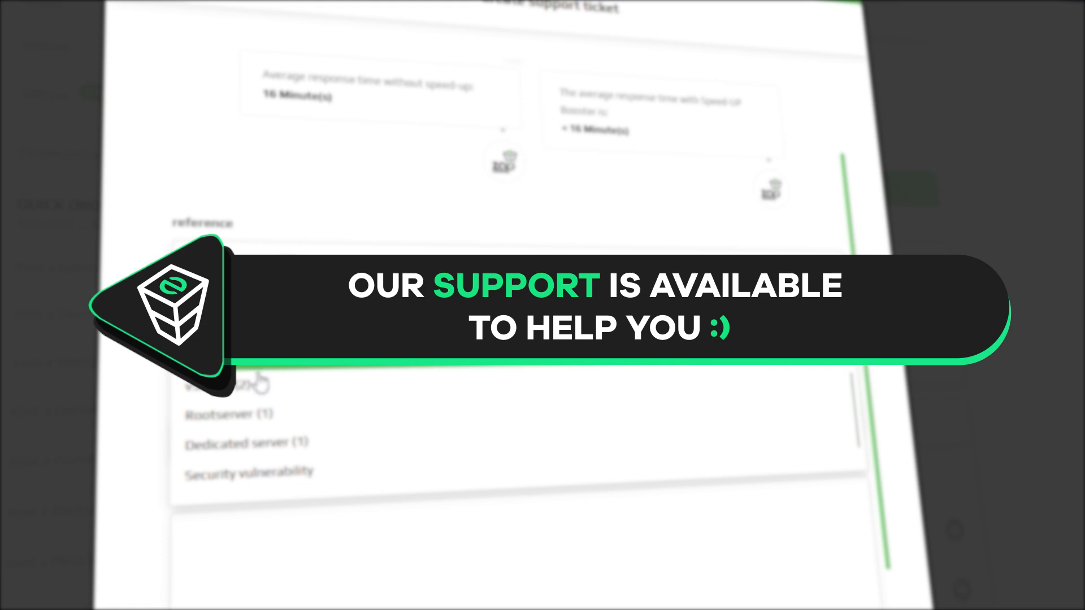